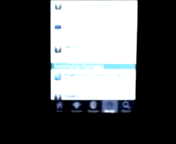
scroll("down", 3)
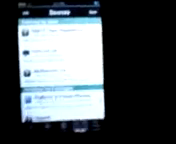
scroll("down", 3)
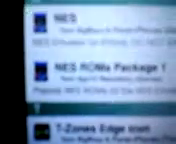